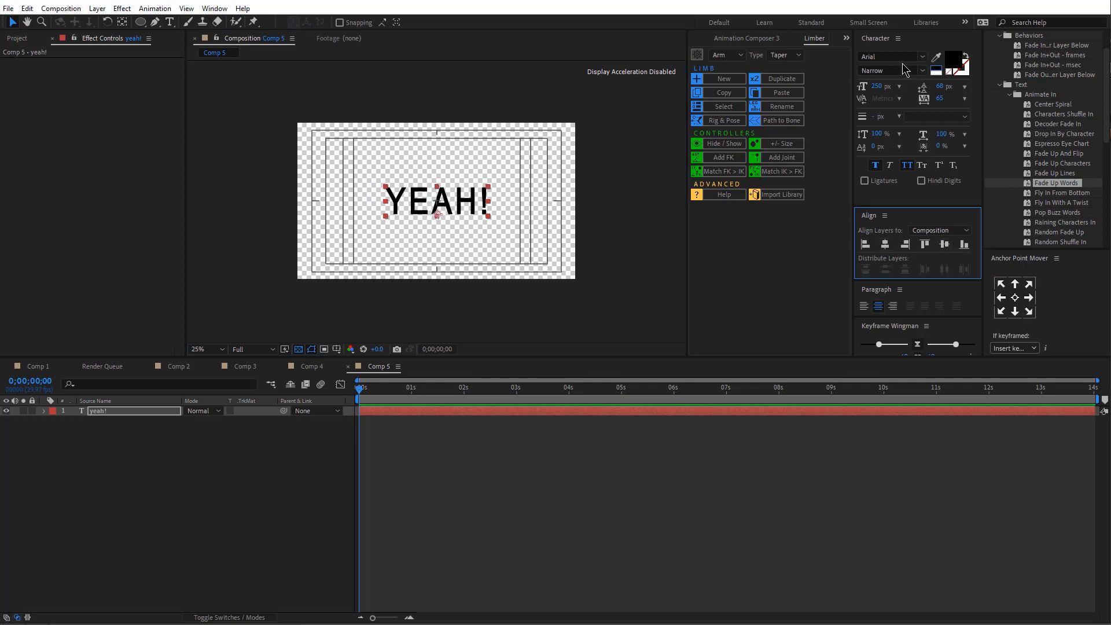
# - Search 'bah' in the font field and set the YEAH! text to Baloo Bhai, 250 px
pyautogui.write('bah')
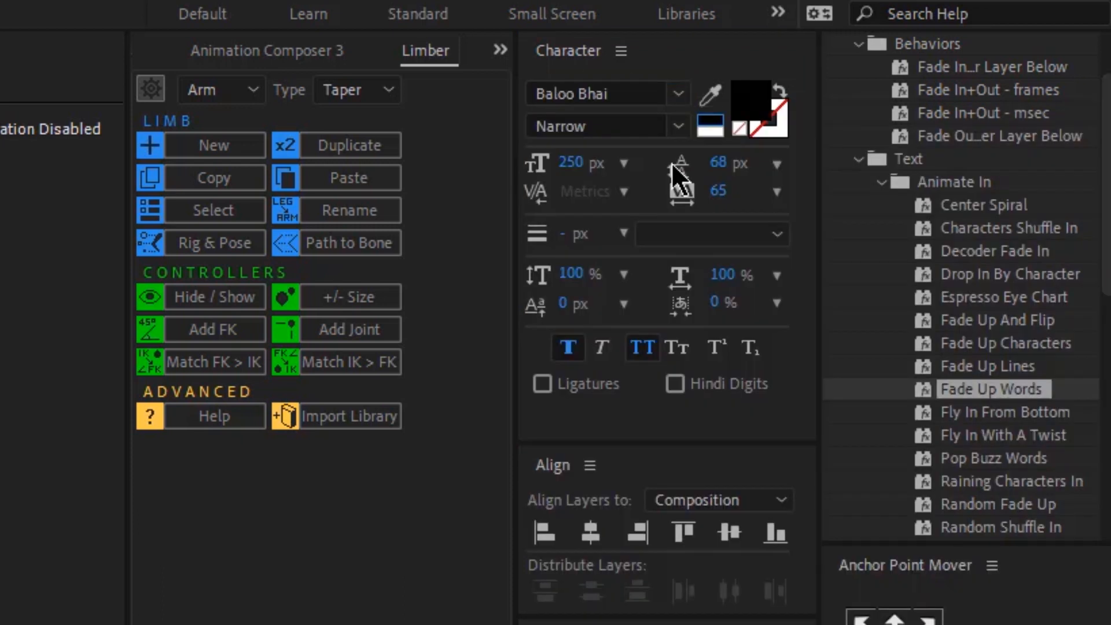
pyautogui.moveTo(567, 347)
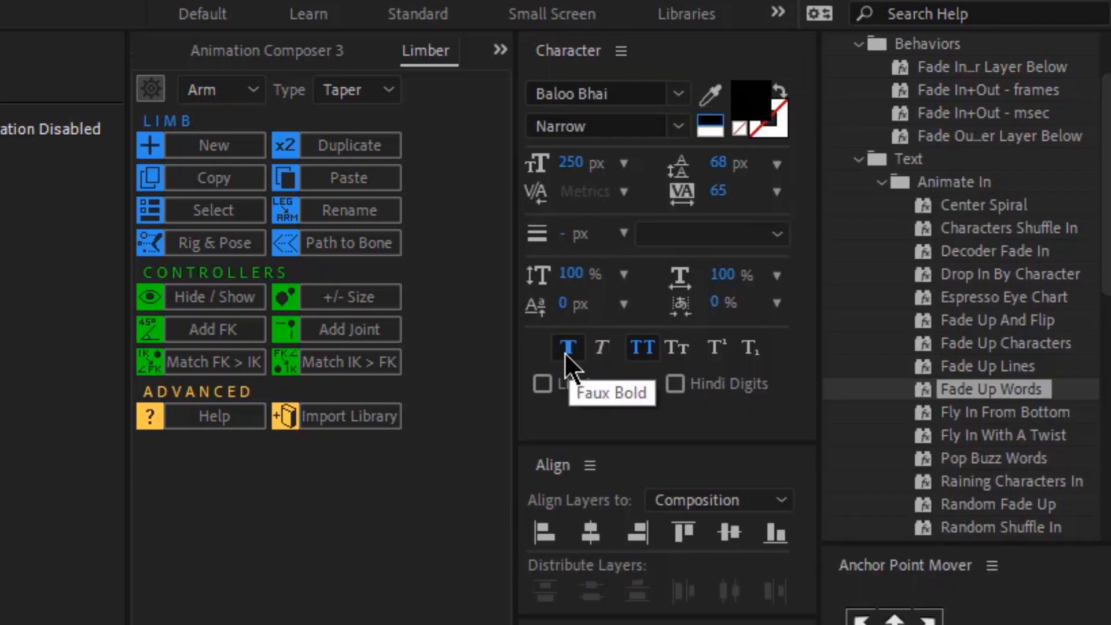
pyautogui.moveTo(641, 347)
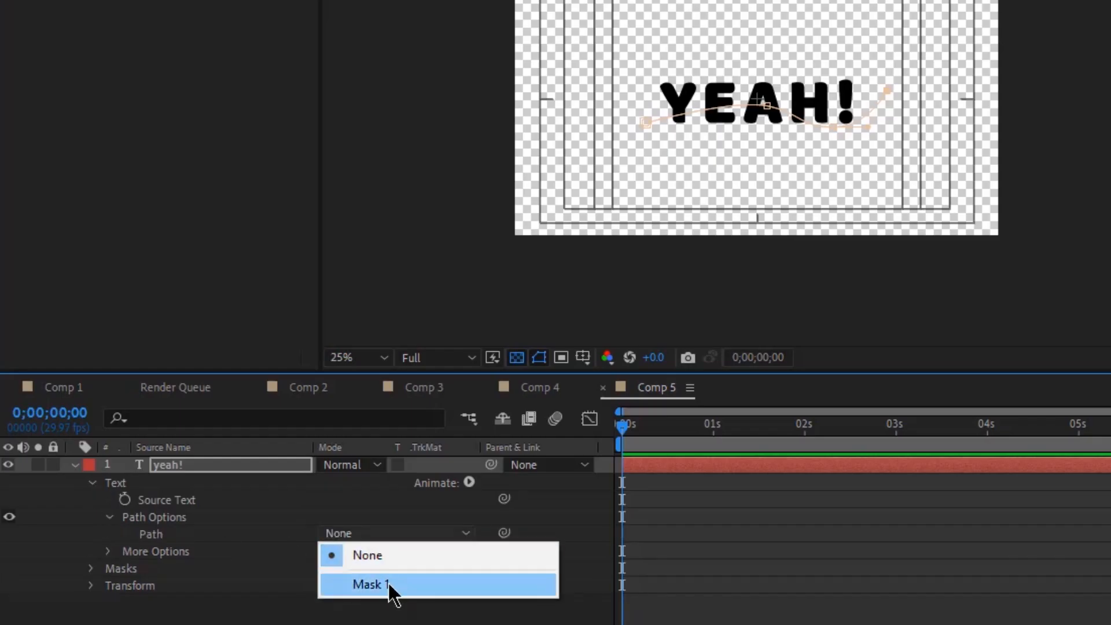
# - Set the text's Path Option to Mask 1 and enter tracking value 87 in the Character panel
pyautogui.click(371, 583)
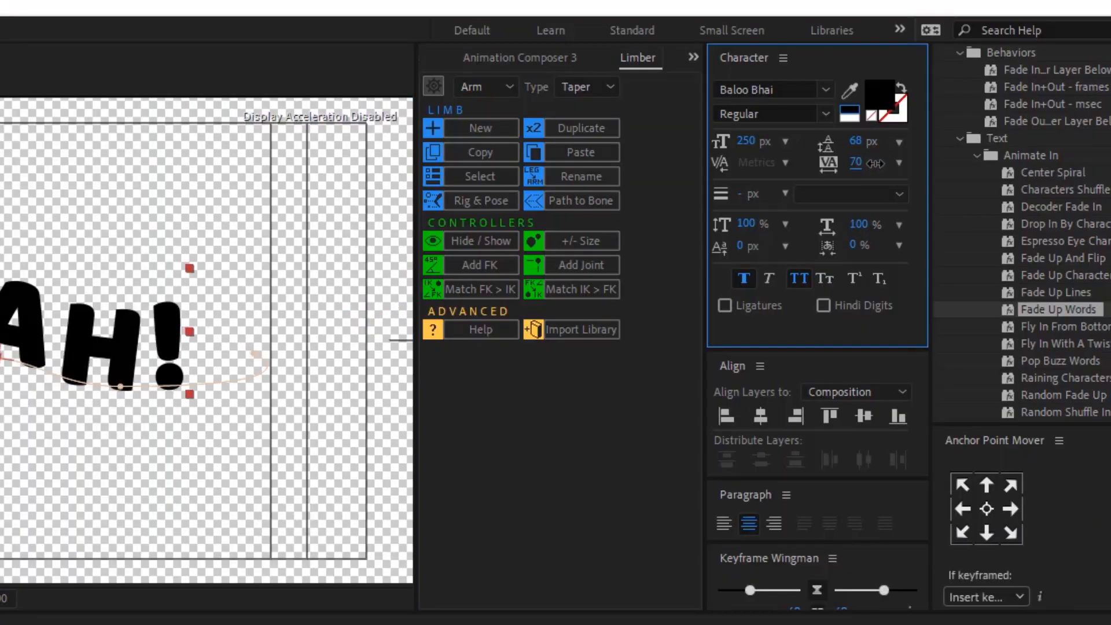
pyautogui.write('87')
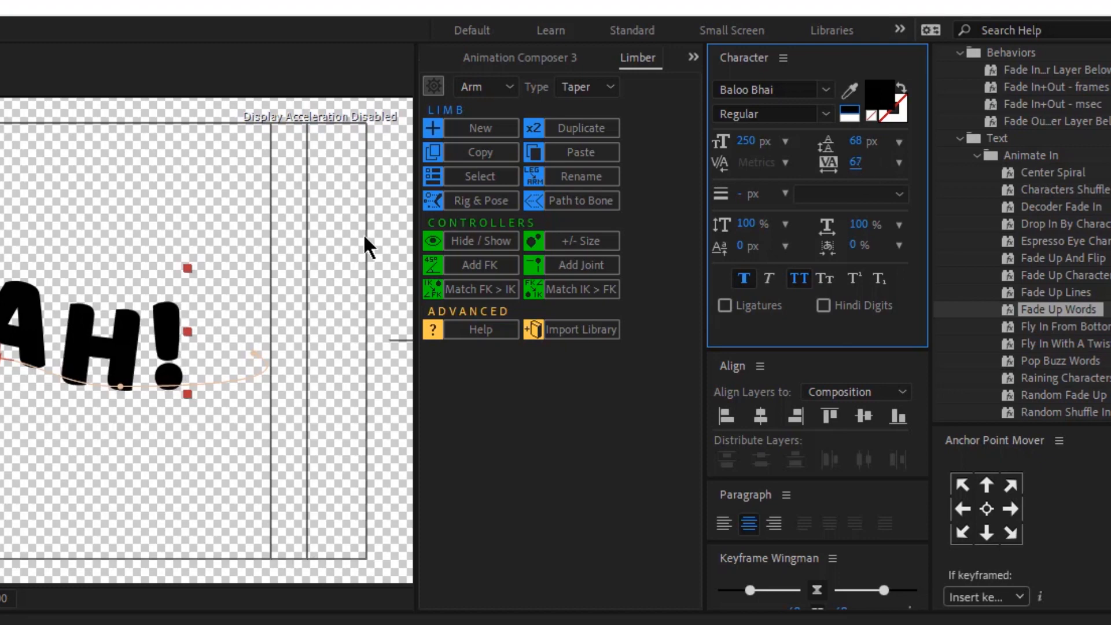
# - Add a Stroke layer style for a purple outline and confirm the yellow F1D83E text fill
pyautogui.rightClick(99, 288)
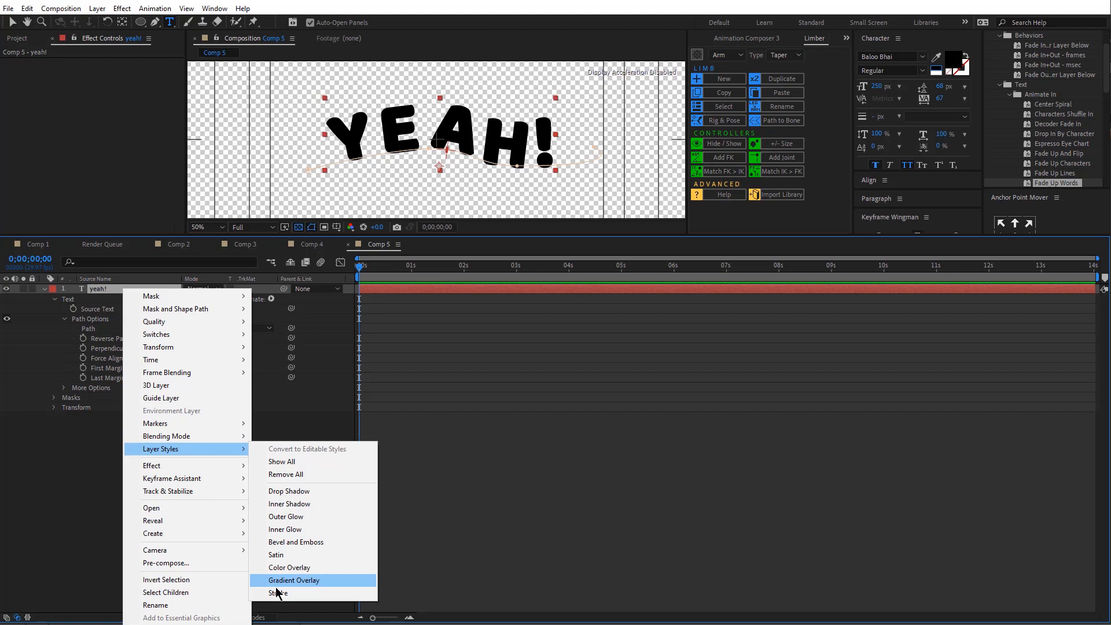
pyautogui.click(279, 592)
pyautogui.write('F1D83E')
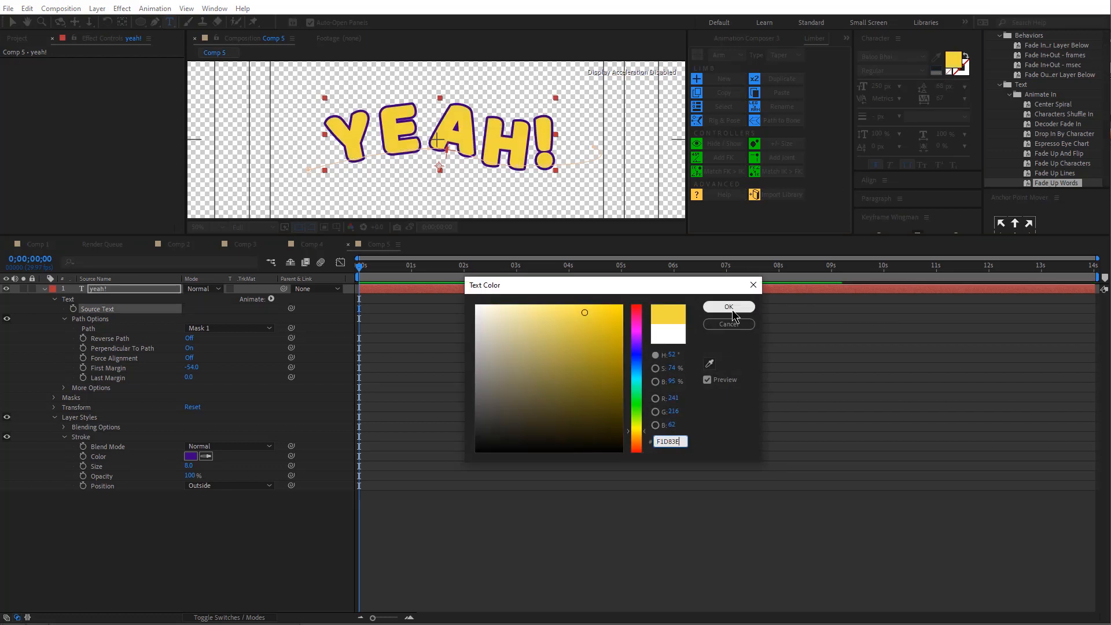
pyautogui.click(727, 305)
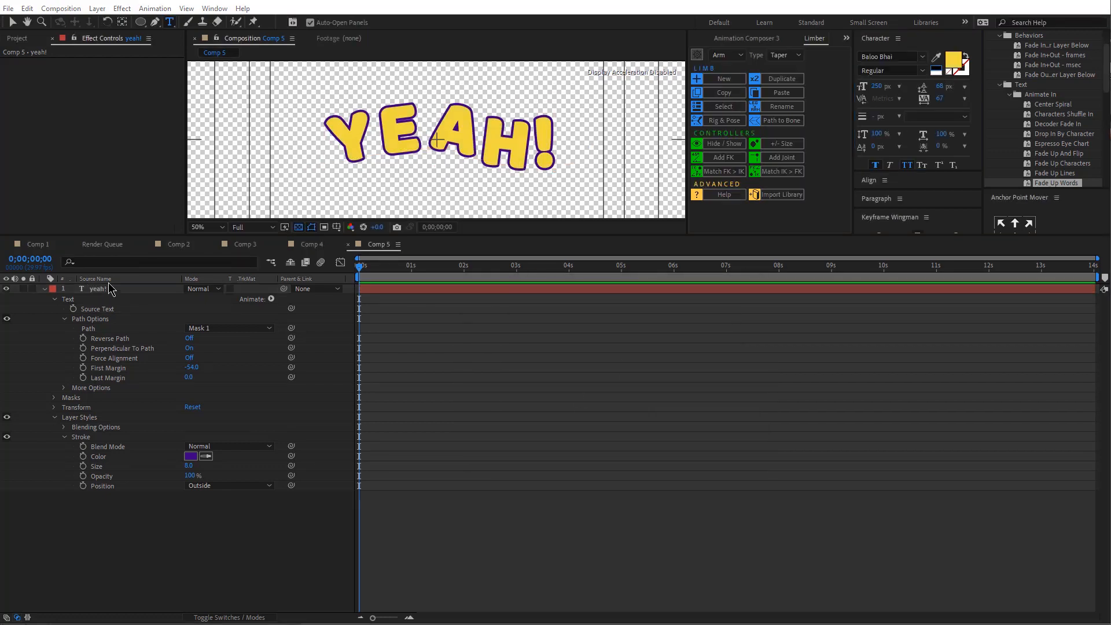
# - Add an Inner Glow layer style: white, Precise technique, Normal blend, choke about 56%
pyautogui.rightClick(97, 288)
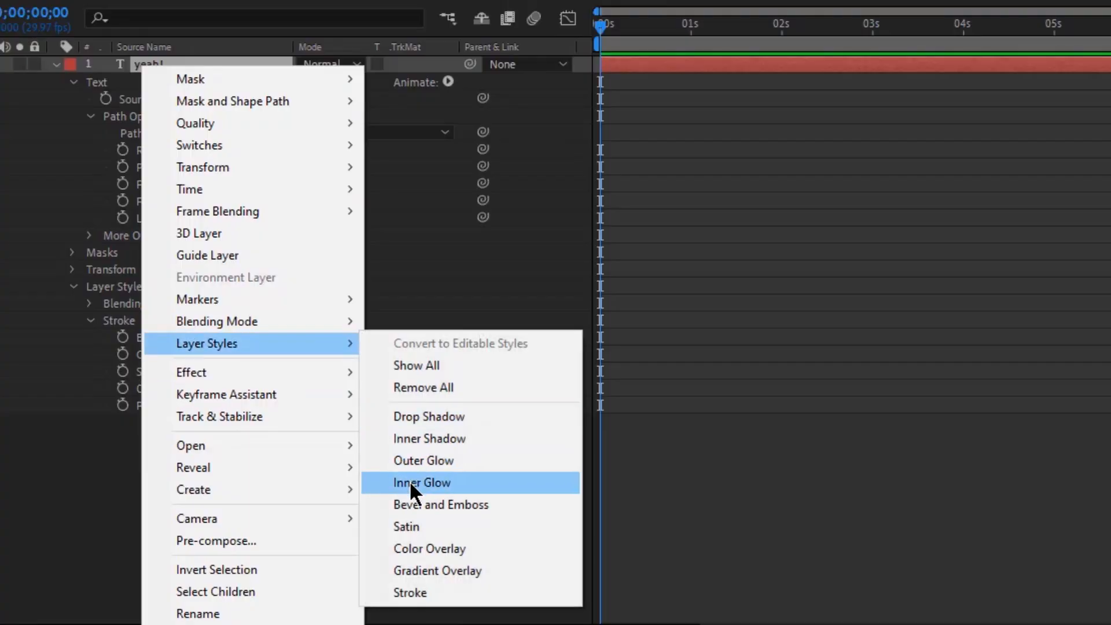
pyautogui.click(421, 483)
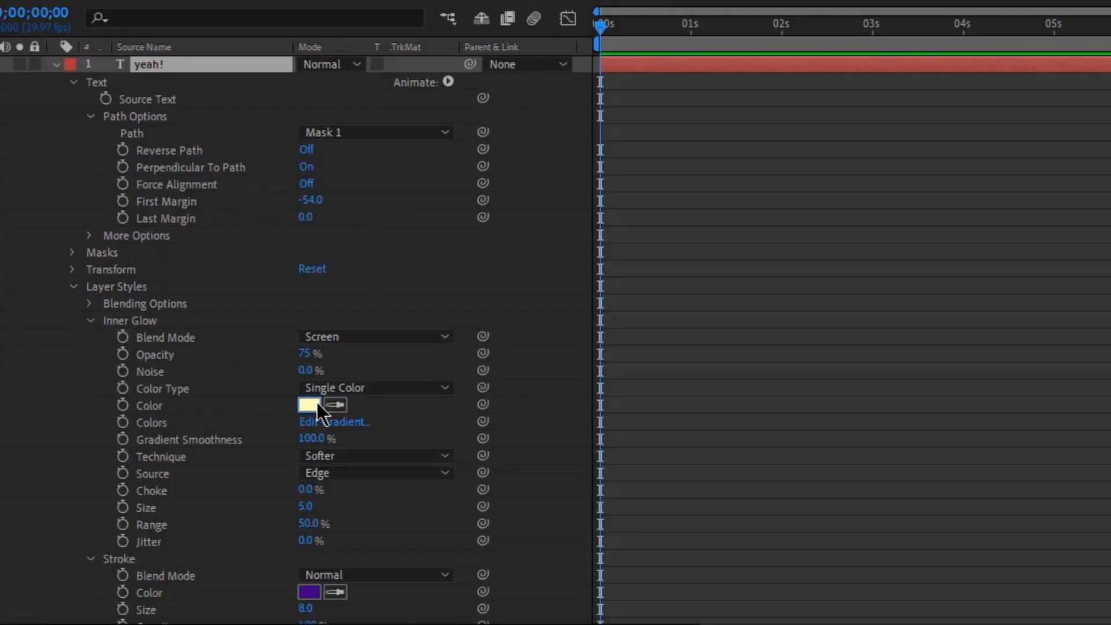
pyautogui.click(309, 405)
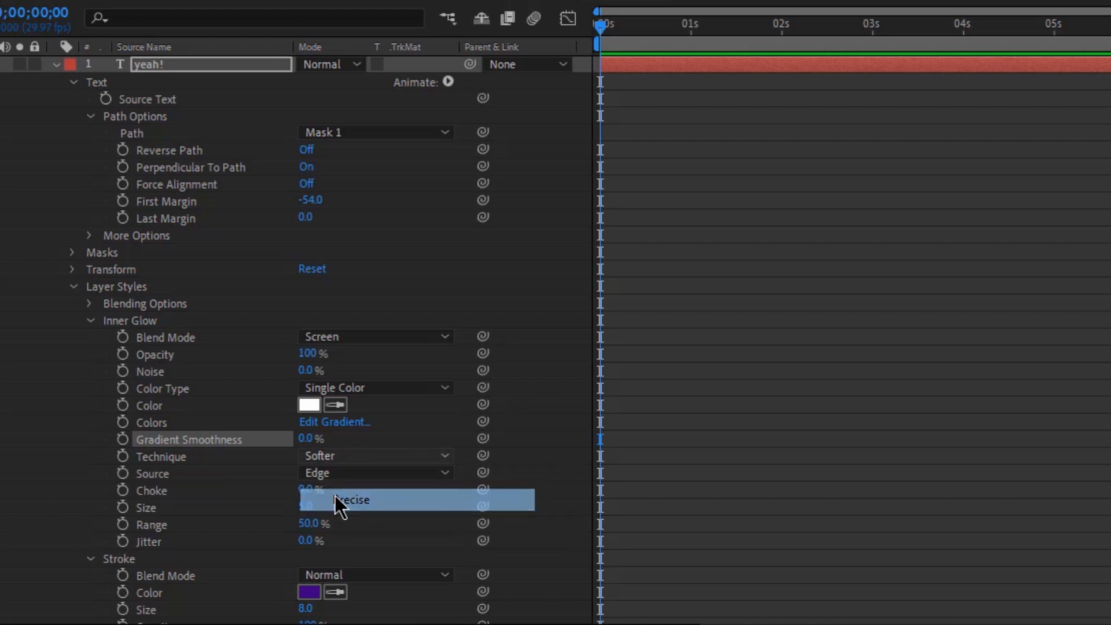
pyautogui.click(352, 500)
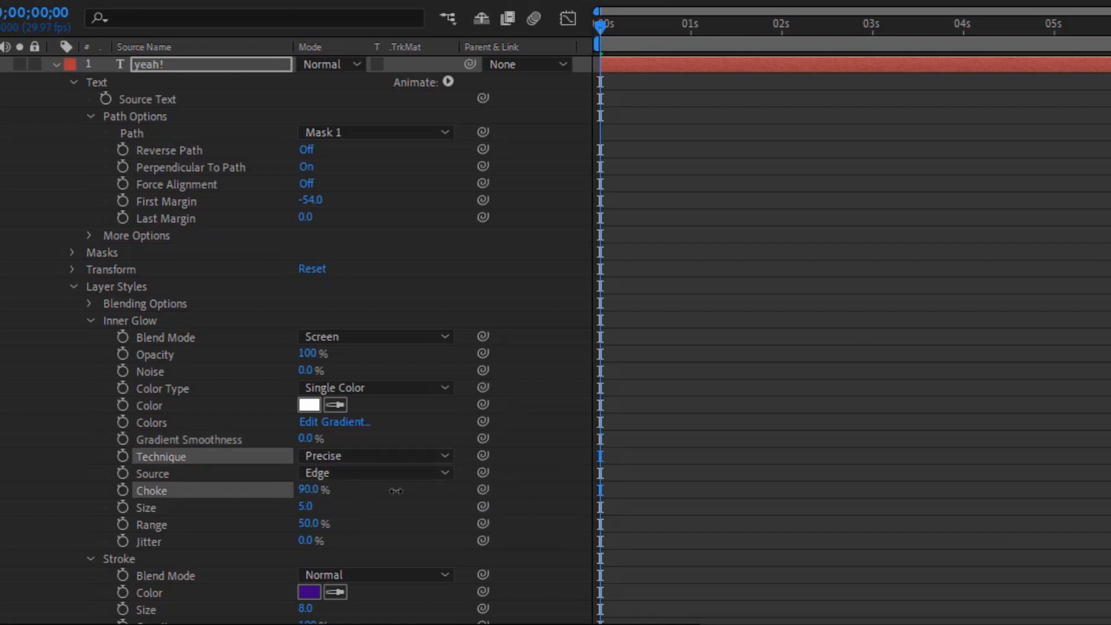
pyautogui.moveTo(396, 491); pyautogui.dragTo(368, 501)
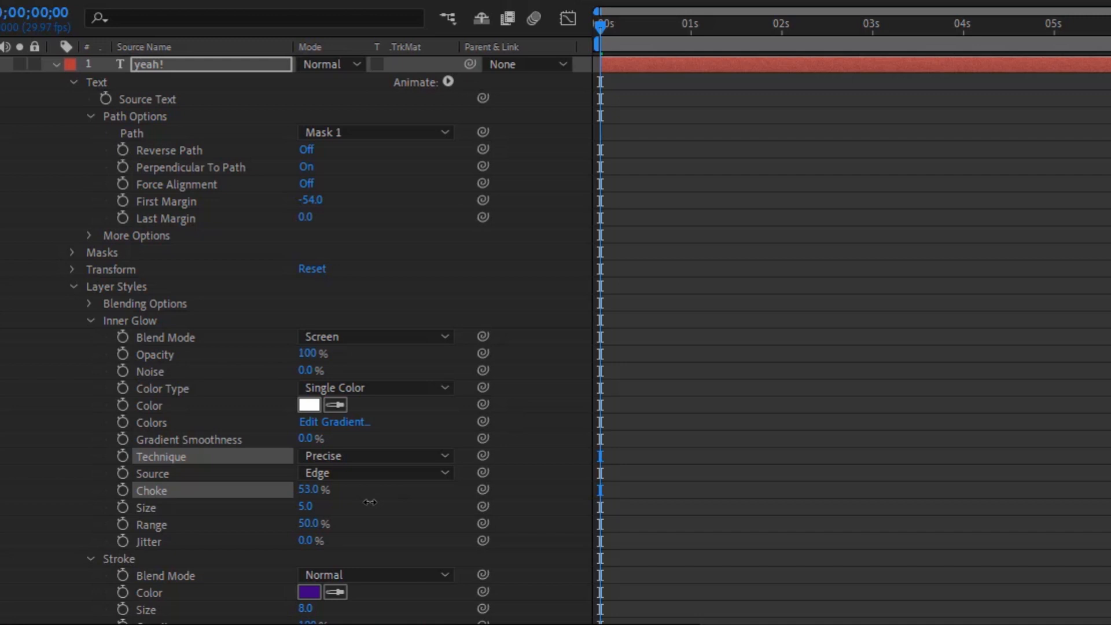
pyautogui.moveTo(372, 502); pyautogui.dragTo(367, 504)
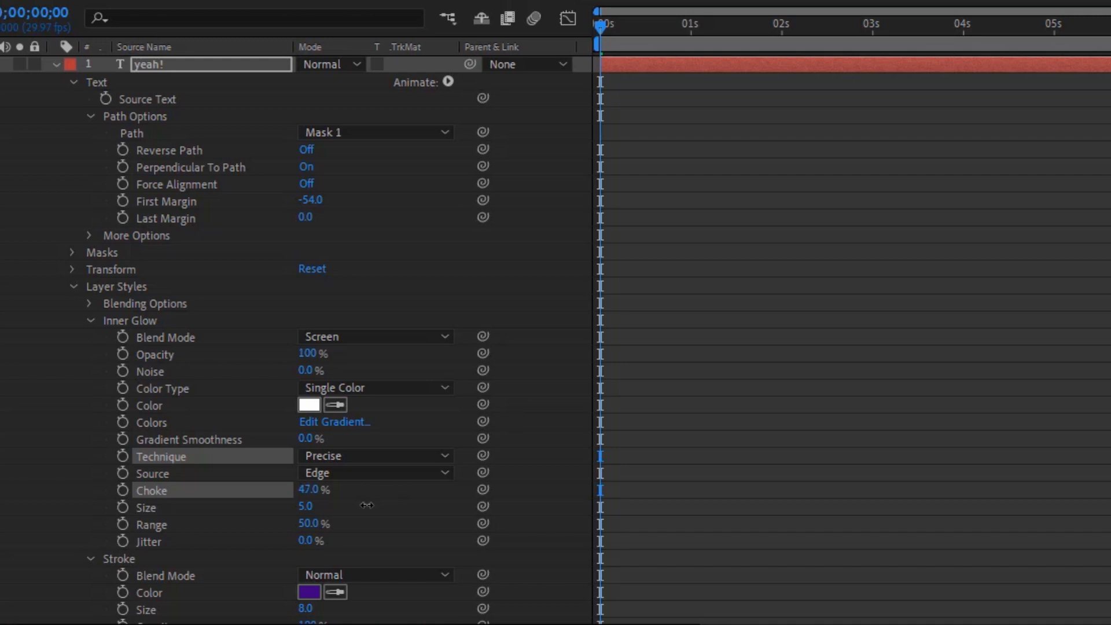
pyautogui.click(375, 336)
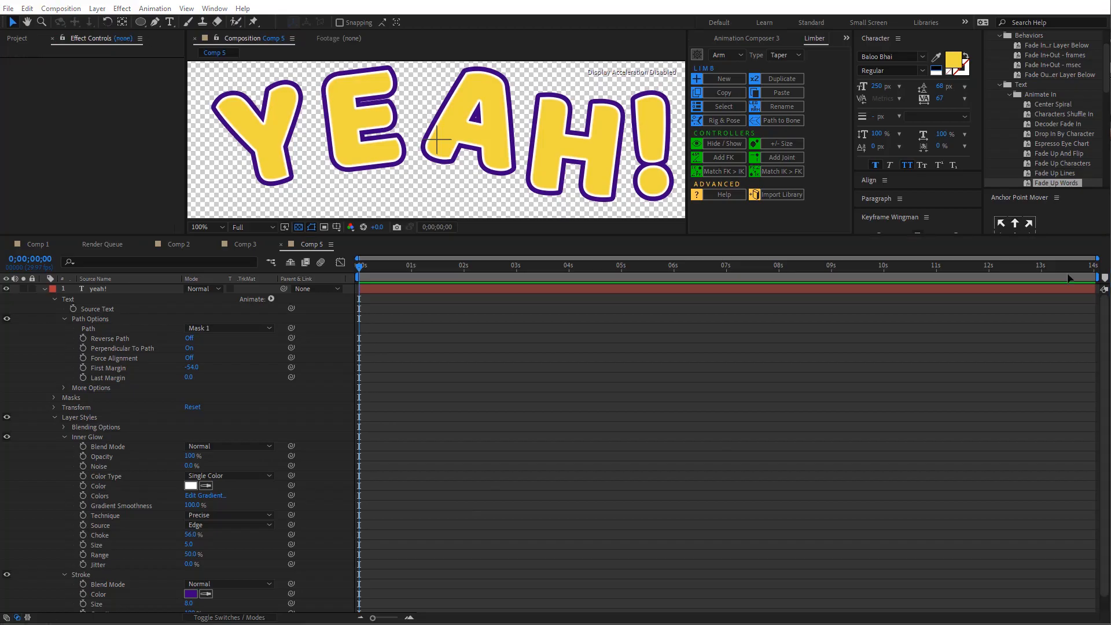
# - Add a Satin layer style with pale yellow EFE295 colour, Divide blend, 100% opacity
pyautogui.rightClick(97, 288)
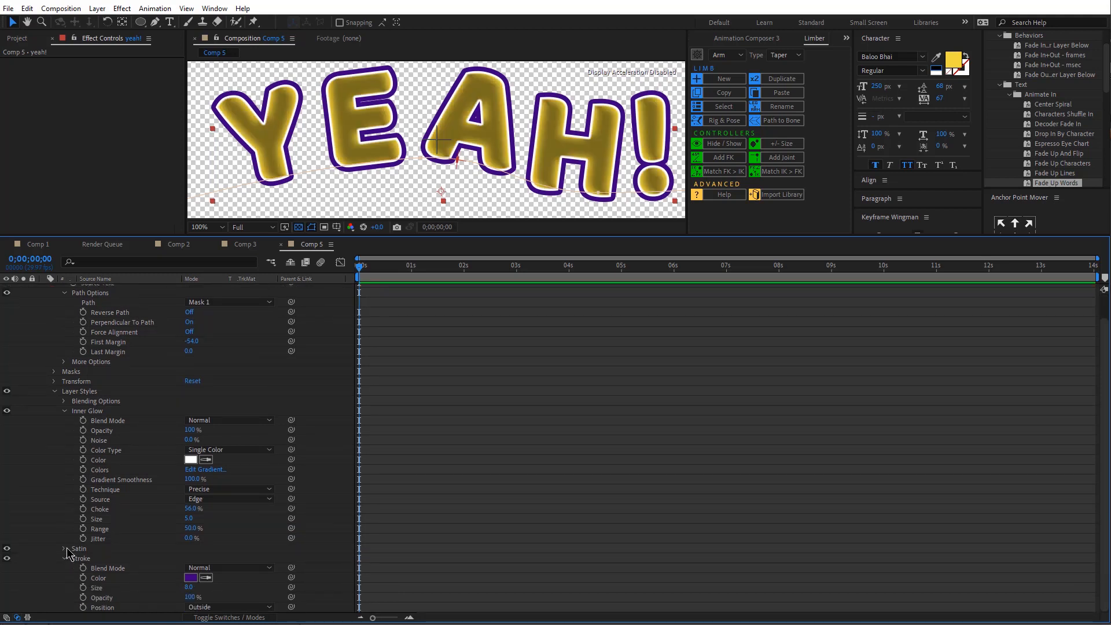
pyautogui.click(227, 488)
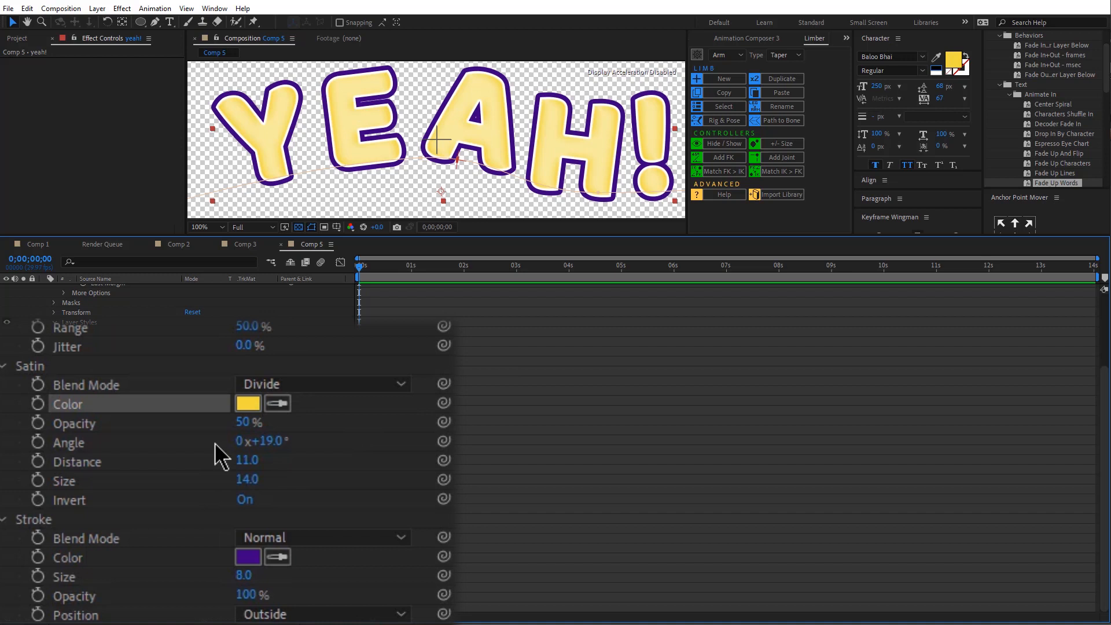
pyautogui.click(248, 403)
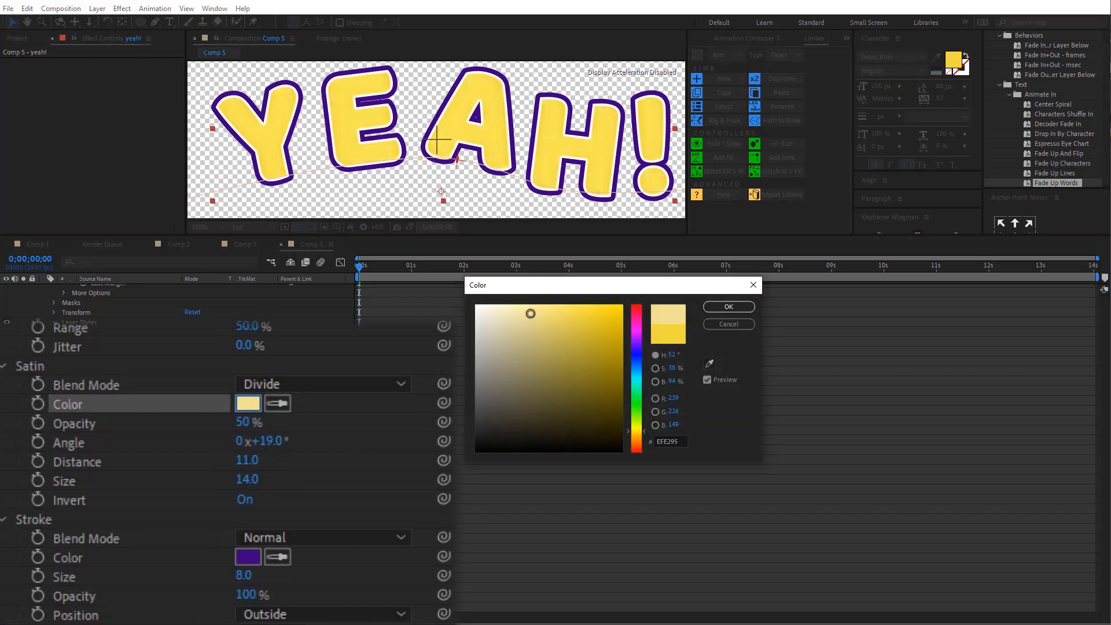
pyautogui.click(726, 307)
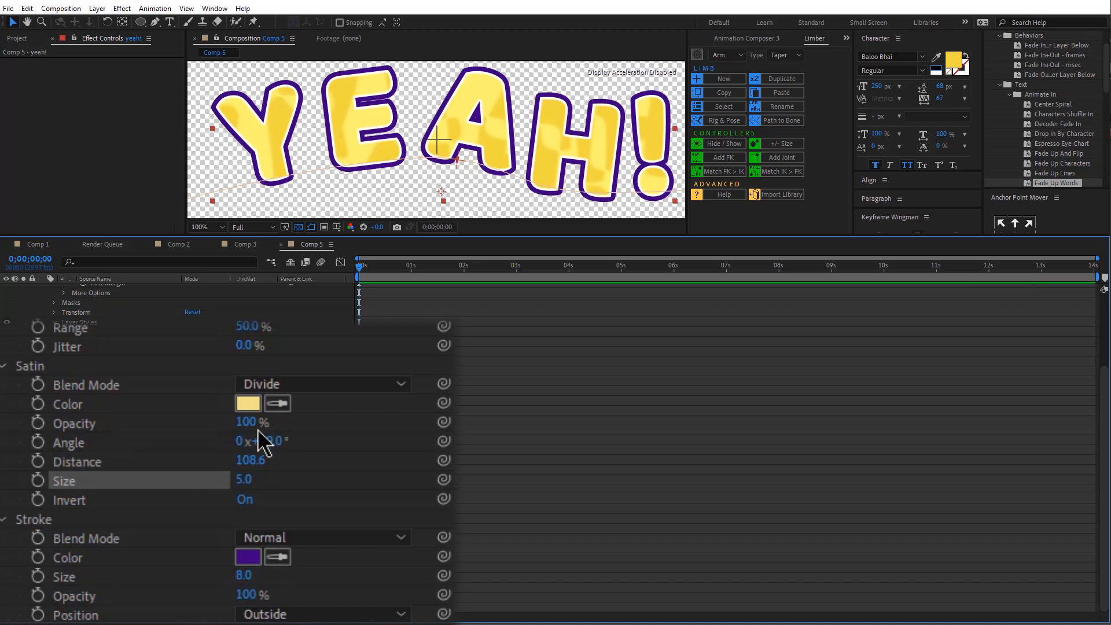
pyautogui.rightClick(100, 290)
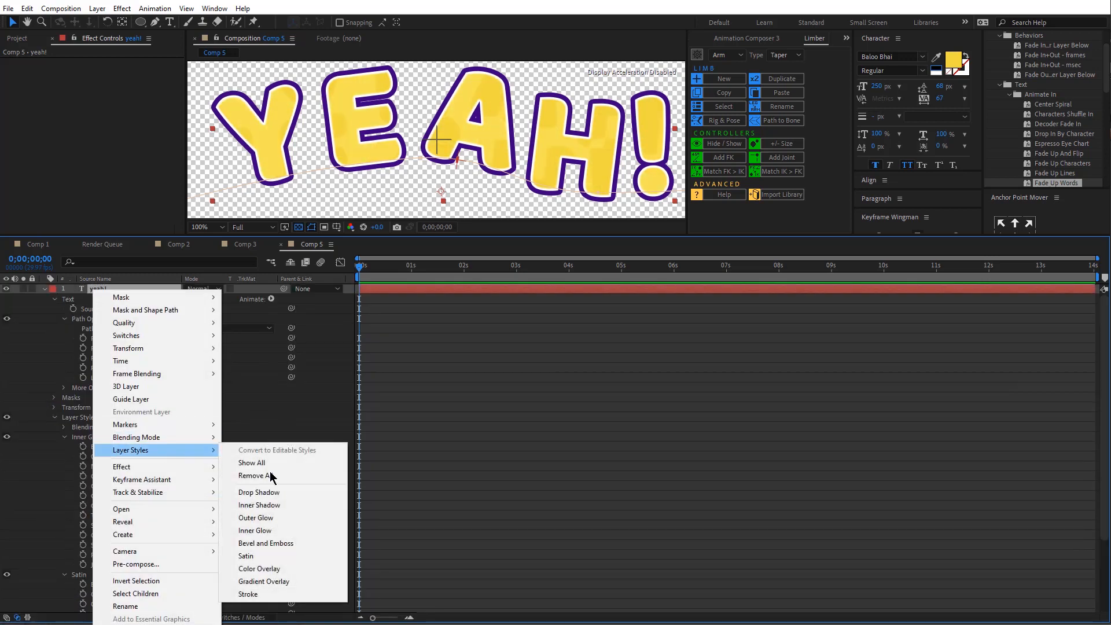
pyautogui.moveTo(254, 517)
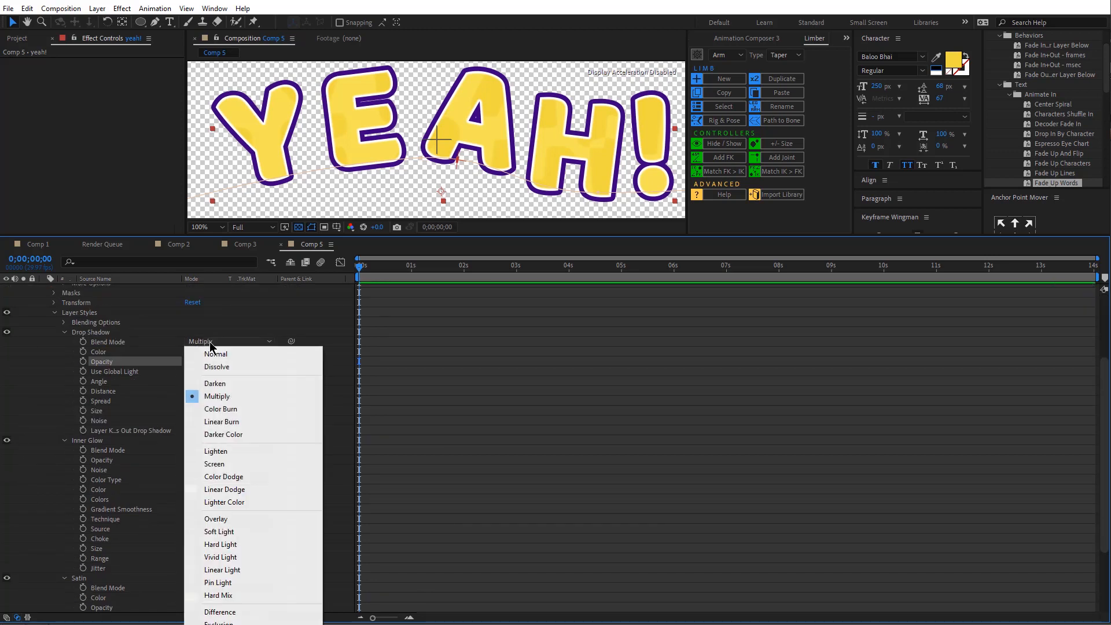
# - Set the drop shadow's blend mode to Normal and begin choosing its colour
pyautogui.click(215, 355)
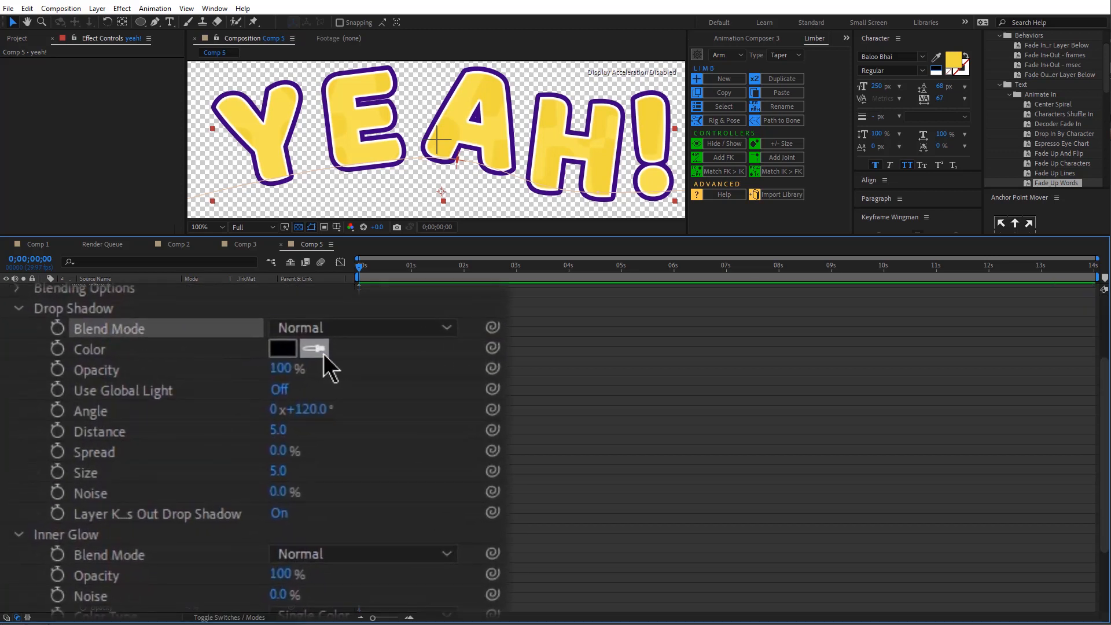
pyautogui.click(282, 348)
pyautogui.write('Dropshadow')
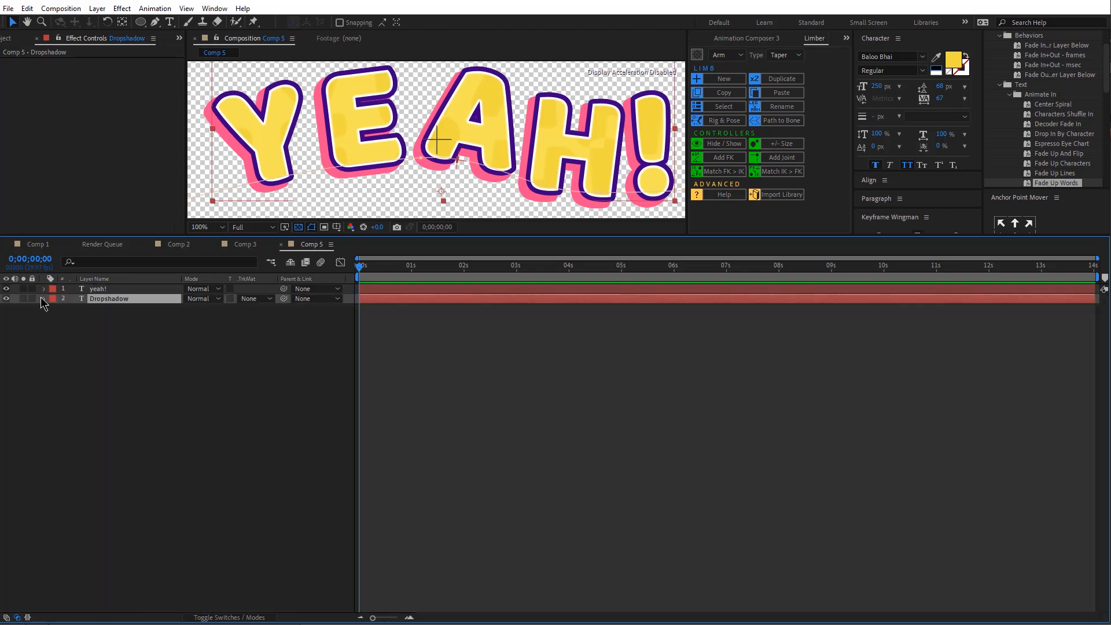
# - Reveal the Dropshadow layer's drop shadow style for purple, angle 41°, distance 32, spread 100%, size 10
pyautogui.click(43, 299)
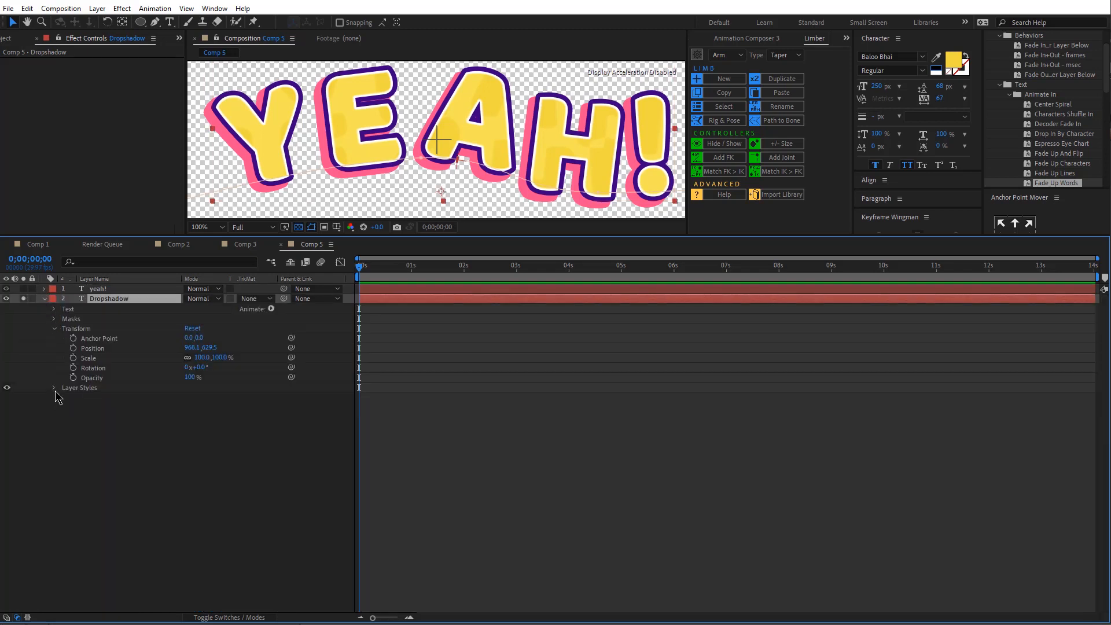
pyautogui.click(54, 387)
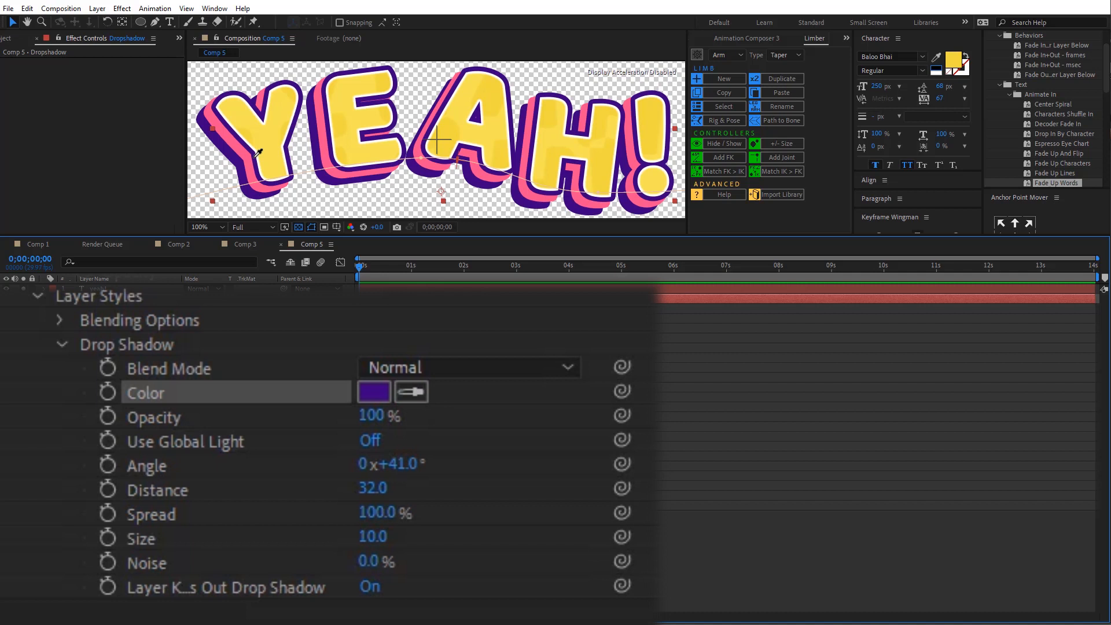
# - Apply one more layer style to the yeah! text from its Layer Styles menu
pyautogui.rightClick(100, 288)
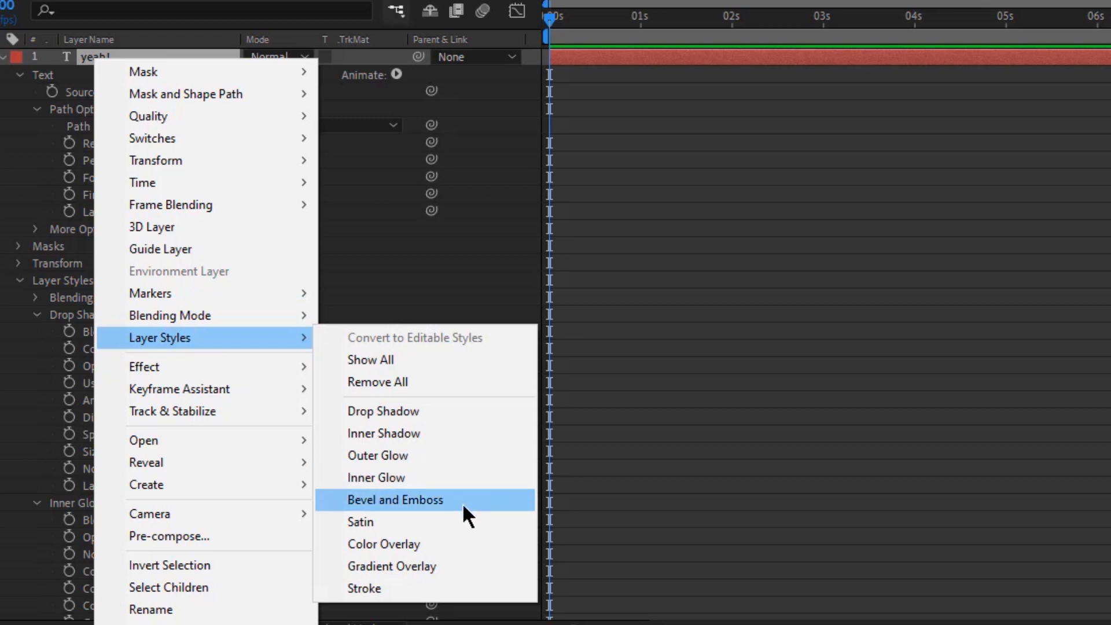
pyautogui.click(396, 500)
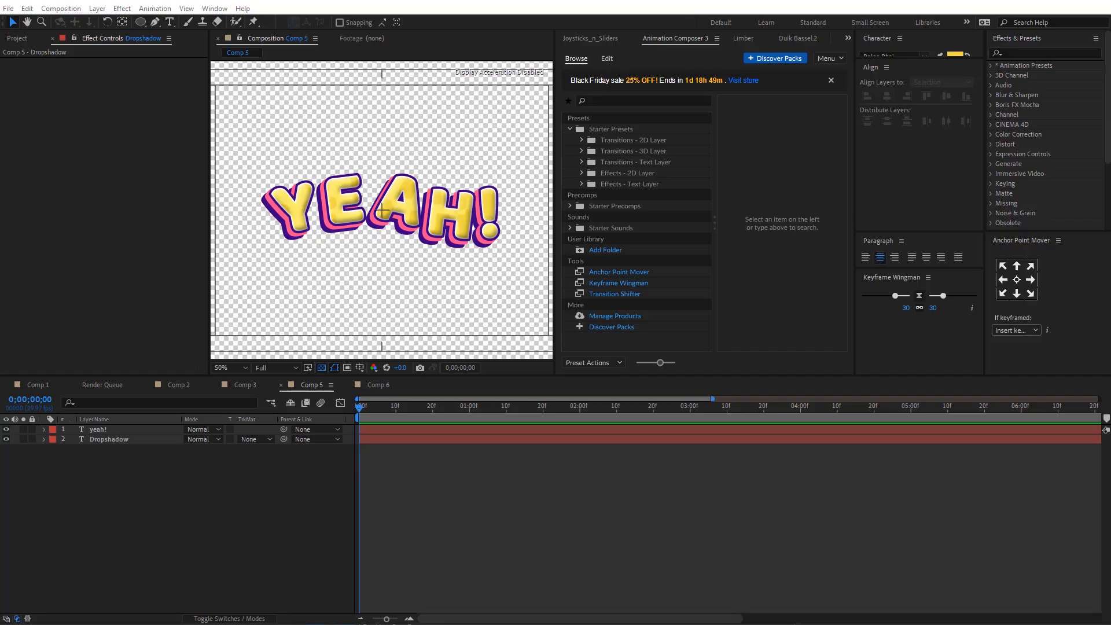
pyautogui.moveTo(1073, 511)
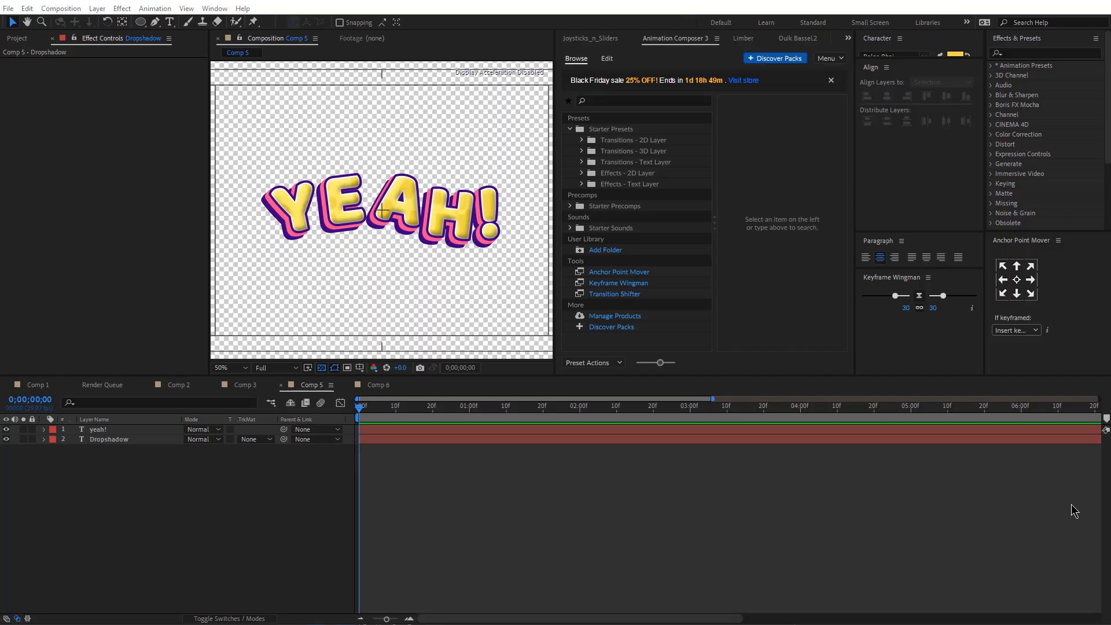
pyautogui.moveTo(651, 57)
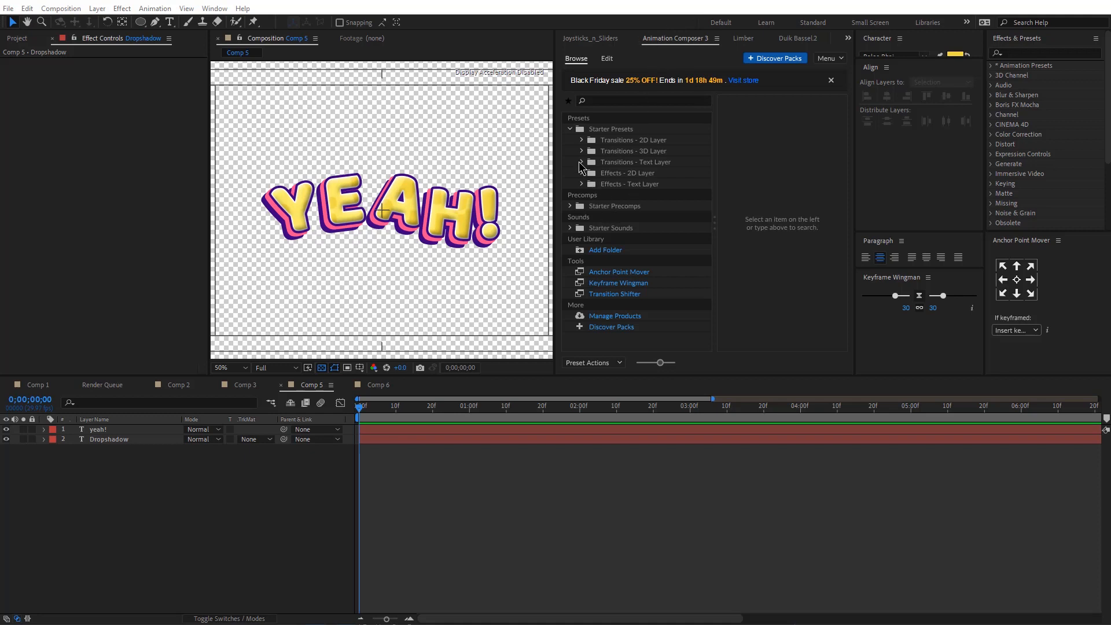
# - Choose an Overshoot preset from Animate Characters and apply it as an 'In' entrance to yeah!
pyautogui.click(580, 162)
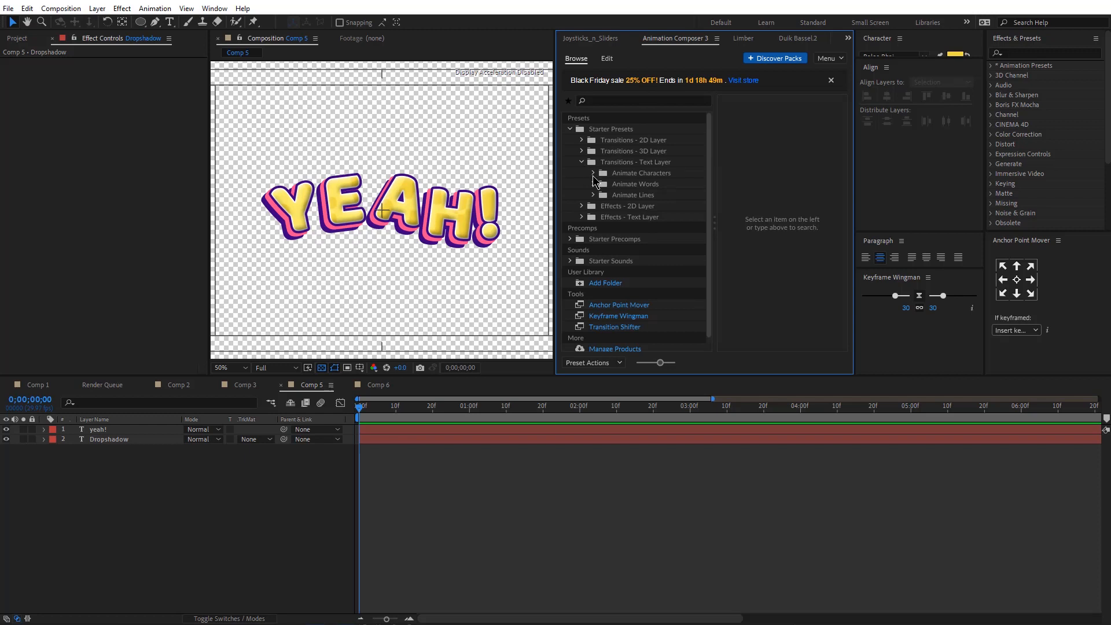
pyautogui.click(594, 173)
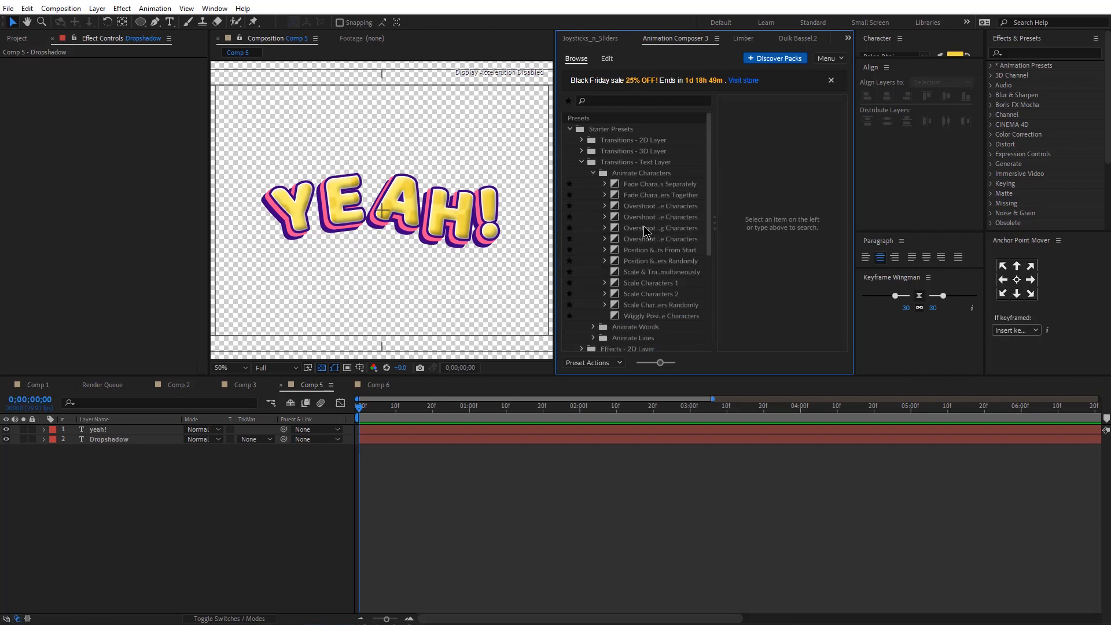
pyautogui.click(658, 228)
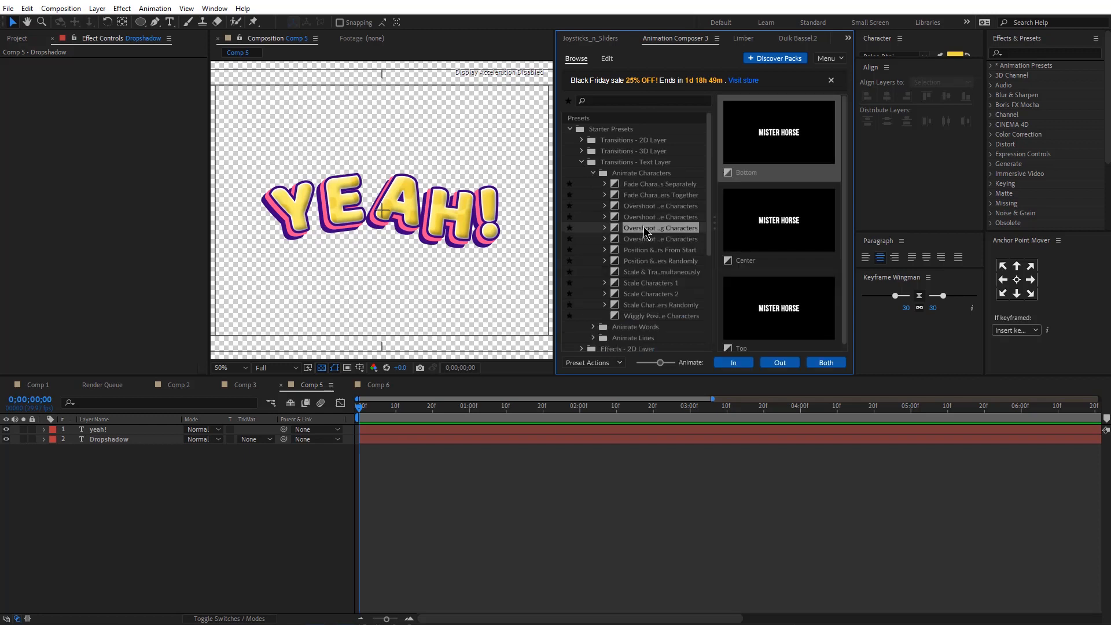
pyautogui.click(659, 239)
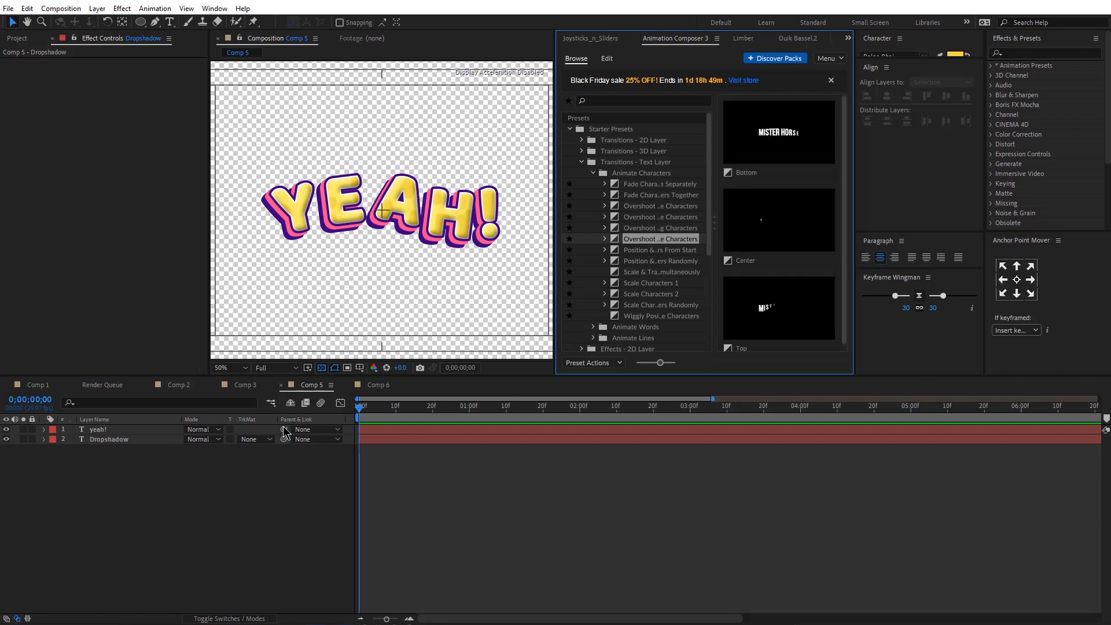
pyautogui.click(97, 430)
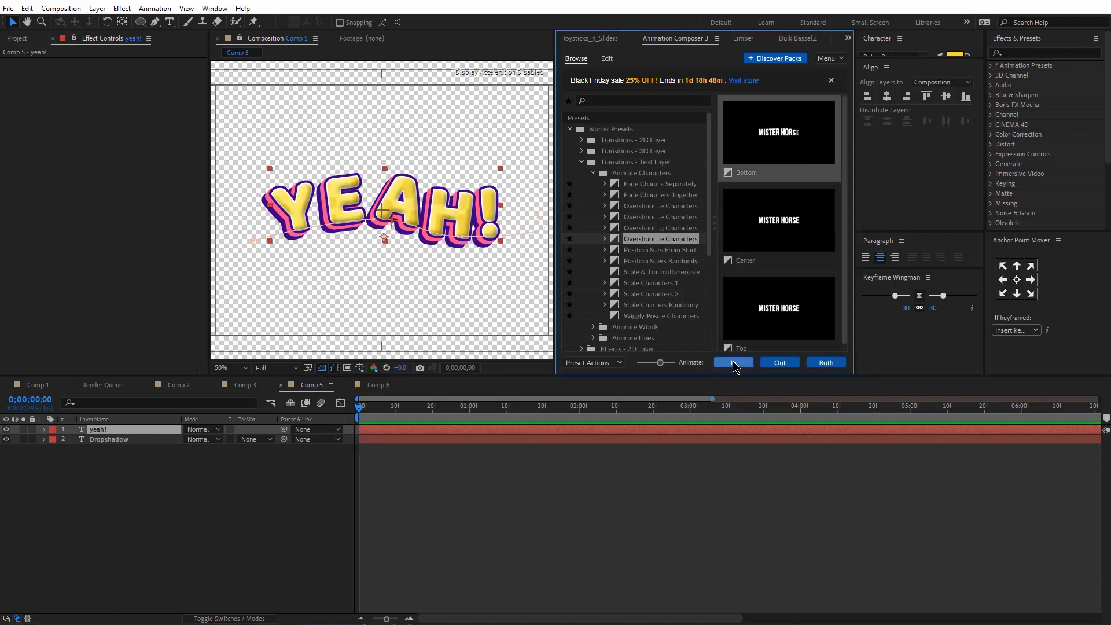
pyautogui.click(733, 362)
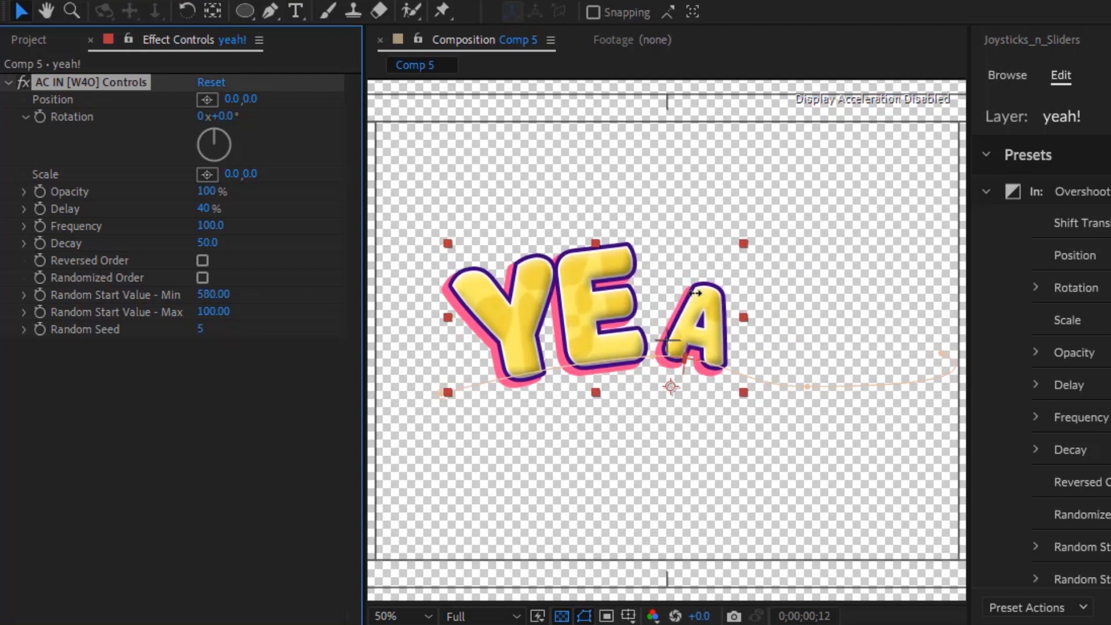
# - Drag the Overshoot transition marker so the entrance finishes near 0;00;02;04
pyautogui.doubleClick(213, 311)
pyautogui.write('580')
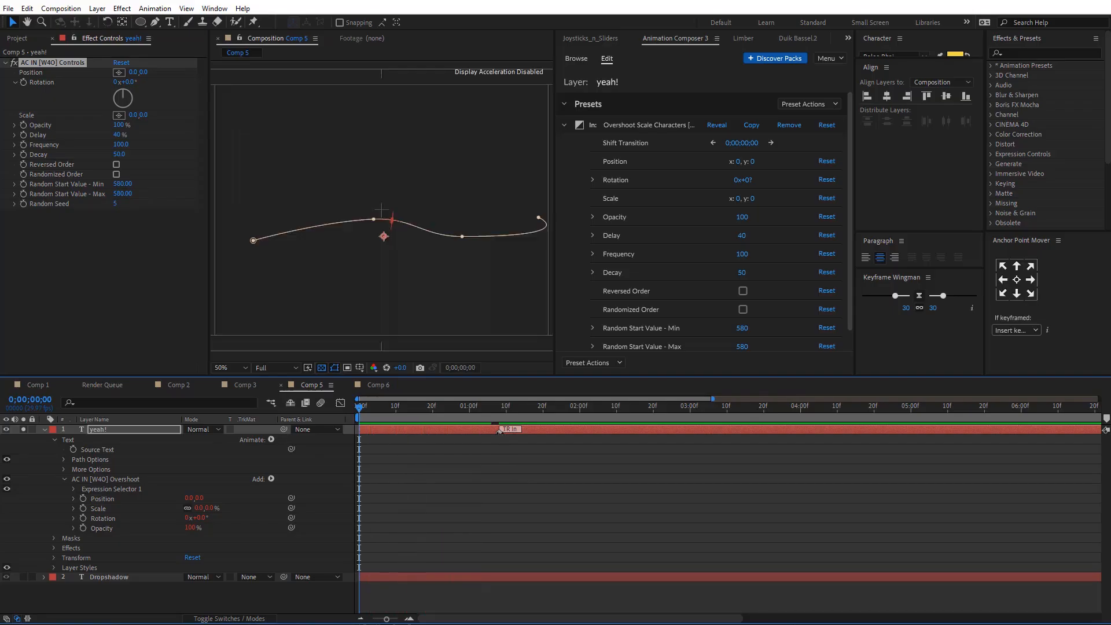
pyautogui.moveTo(500, 428); pyautogui.dragTo(602, 428)
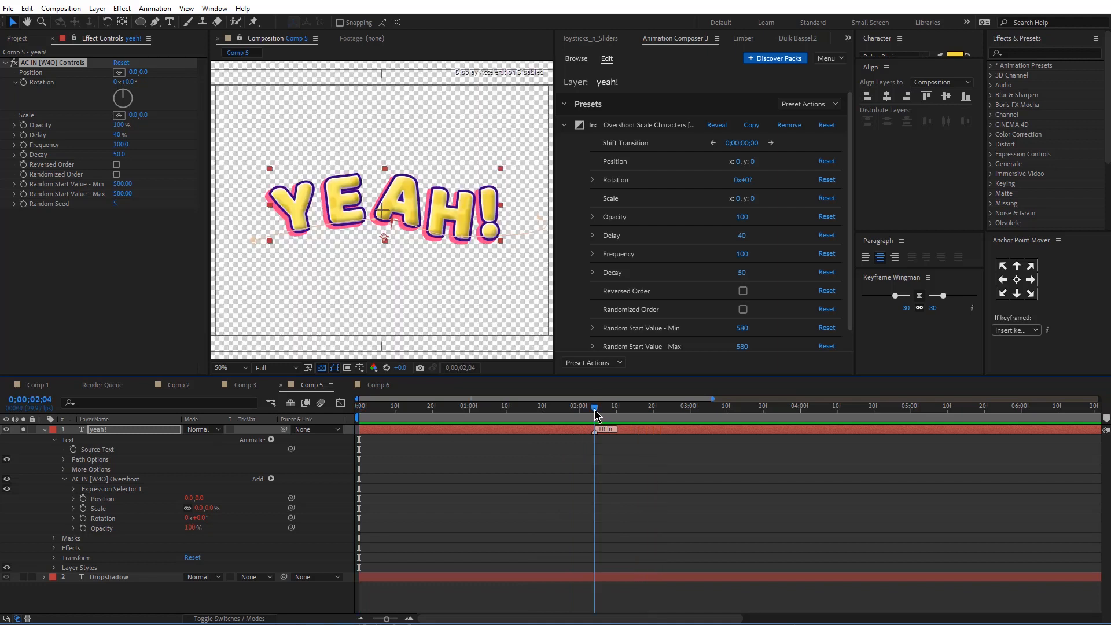
# - Apply the Overshoot In preset to the Dropshadow layer and preview the shared entrance
pyautogui.click(589, 362)
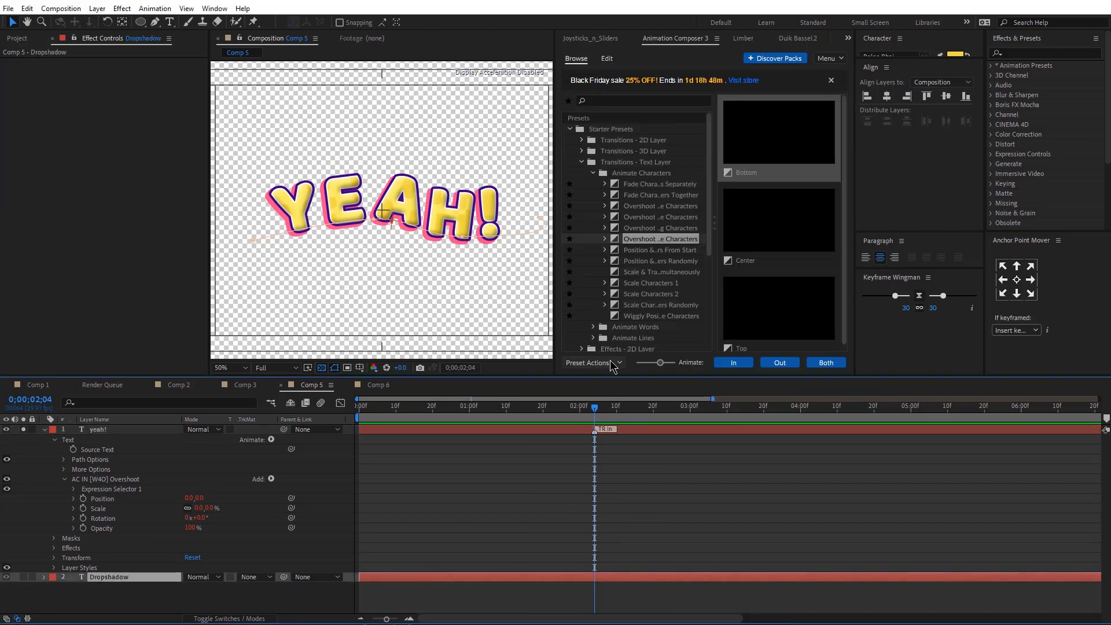
pyautogui.click(606, 58)
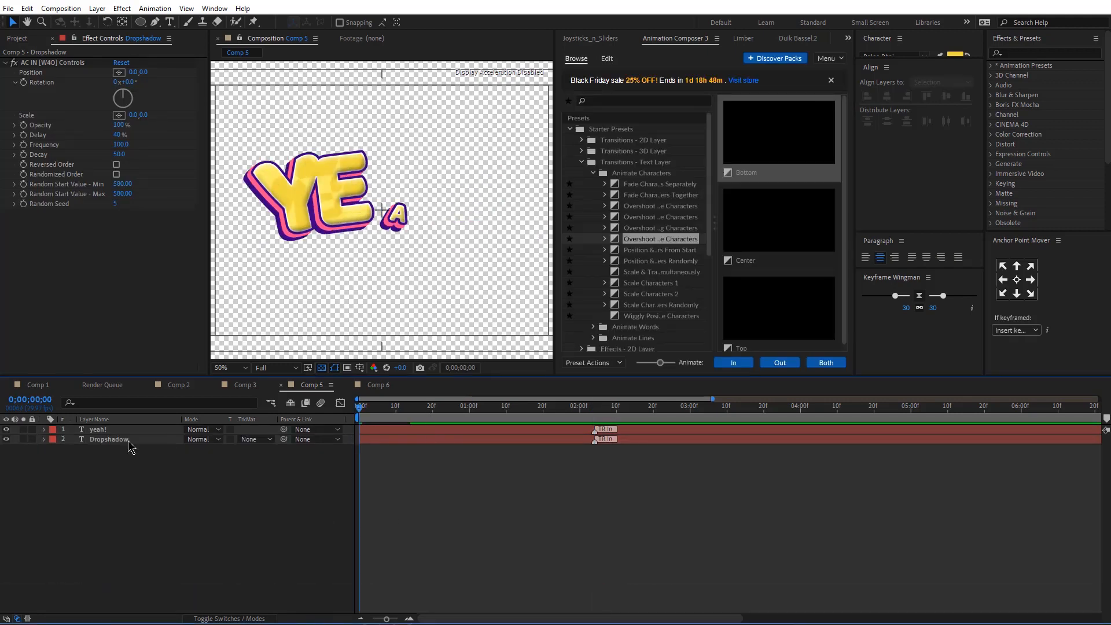
pyautogui.click(460, 405)
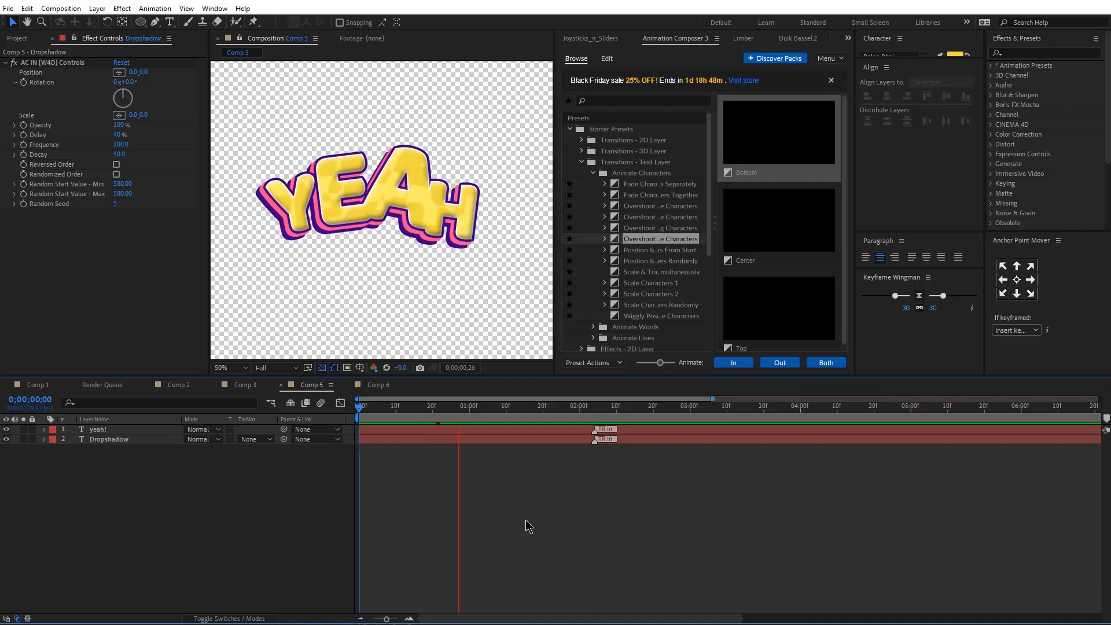
pyautogui.click(517, 406)
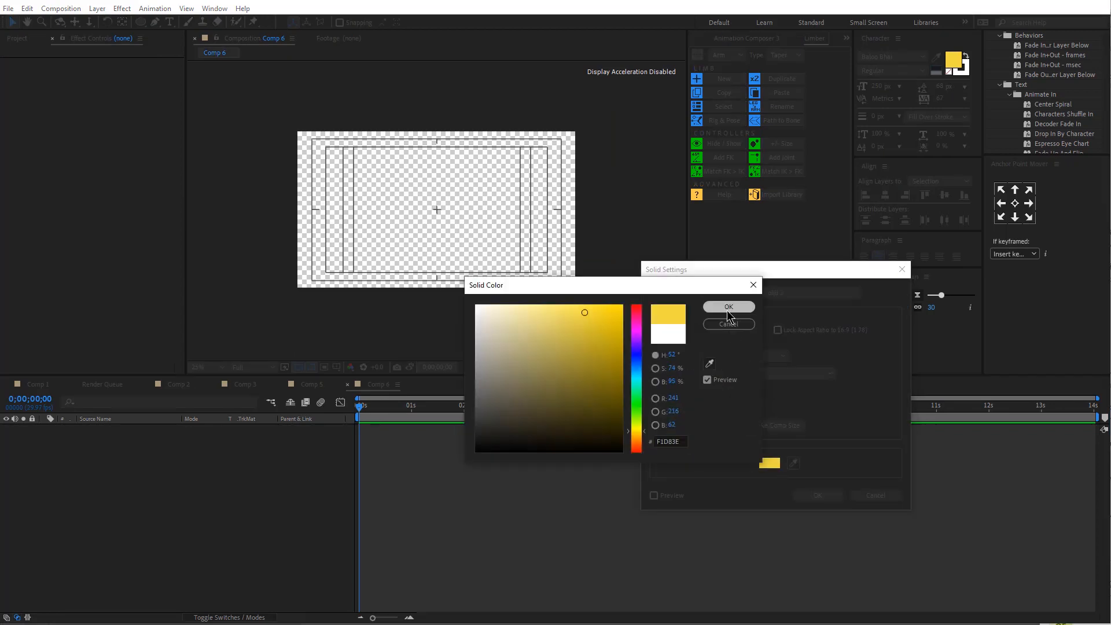
# - Confirm yellow F1D83E for Comp 6's solid, then expand White Solid 2's Mask 1 in Comp 3
pyautogui.click(727, 307)
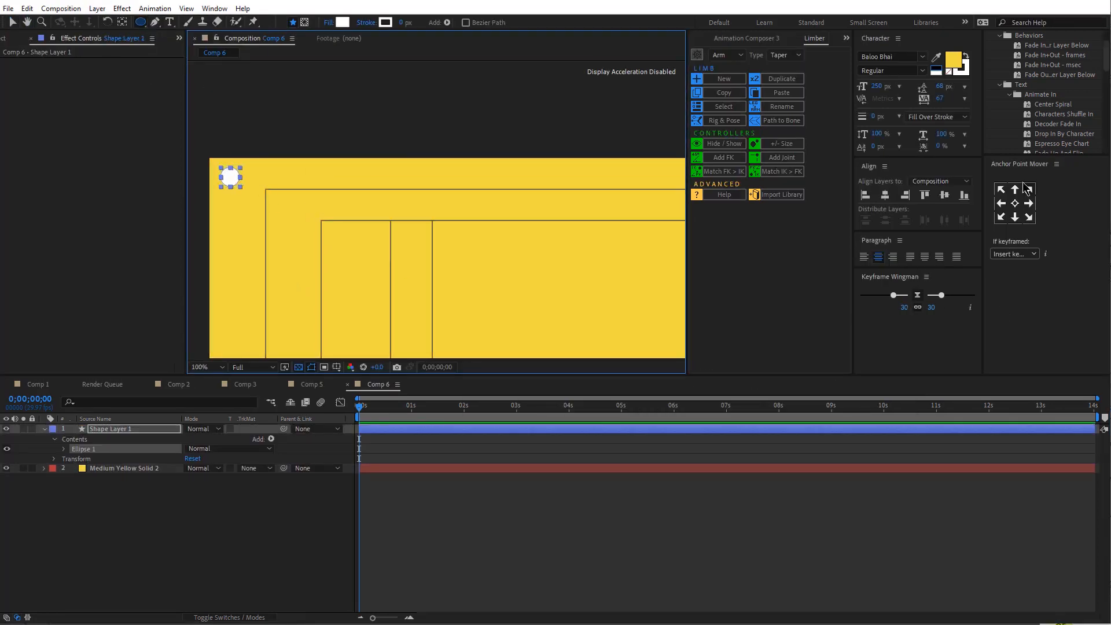
pyautogui.rightClick(114, 428)
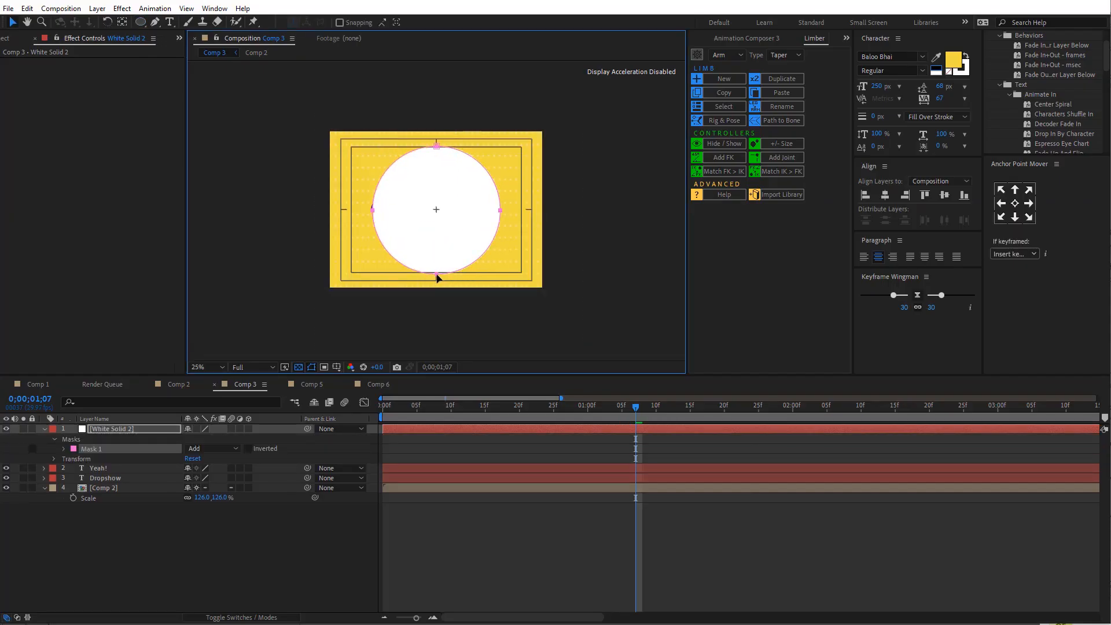
pyautogui.click(53, 449)
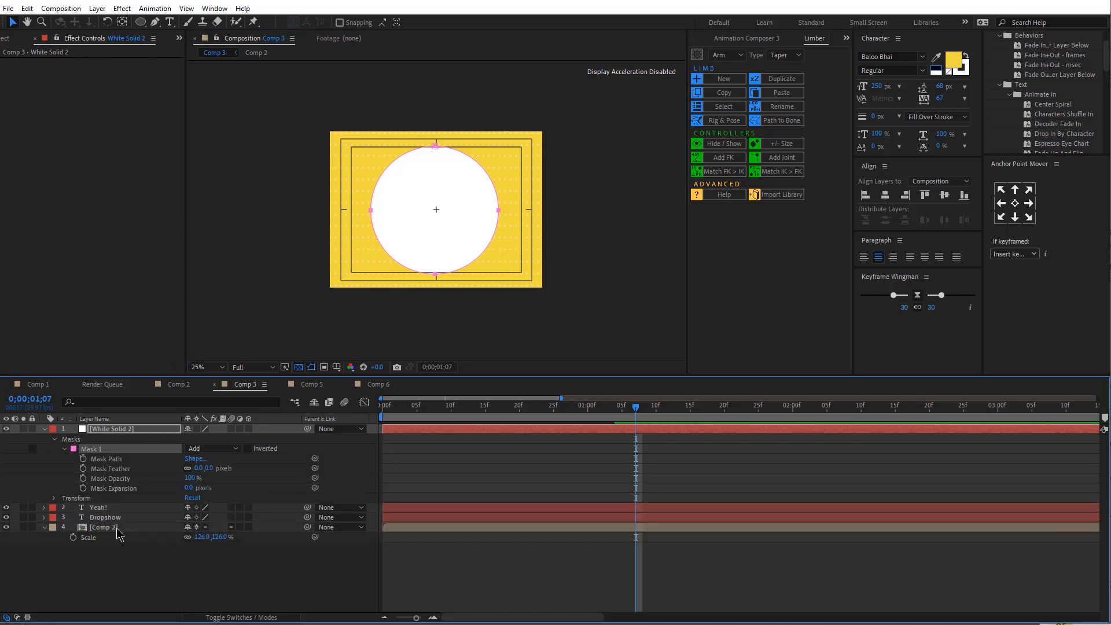